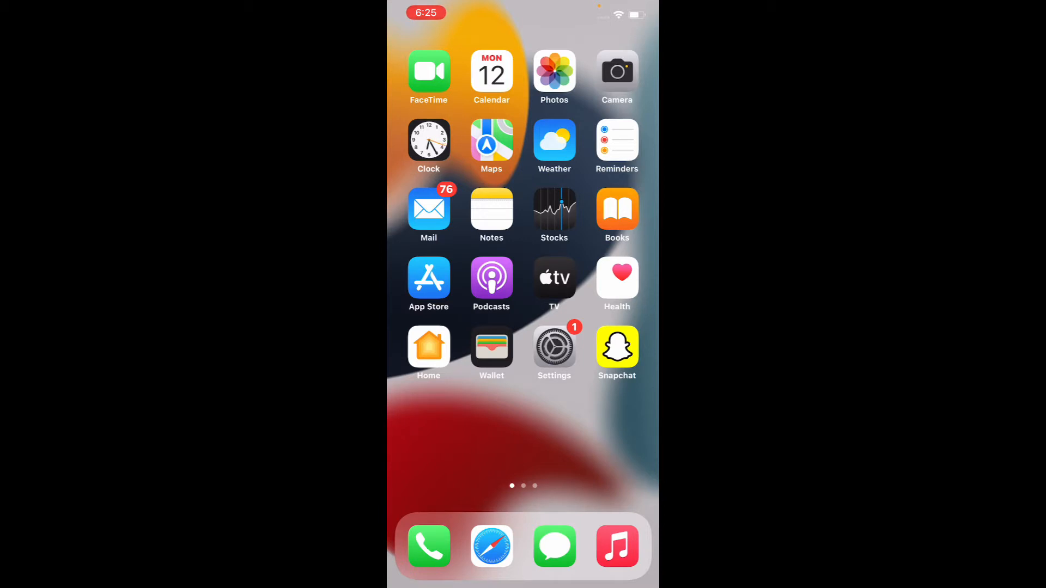
Launch Safari from the dock and open the Customise Start Page sheet via Edit.
scroll("left", 3)
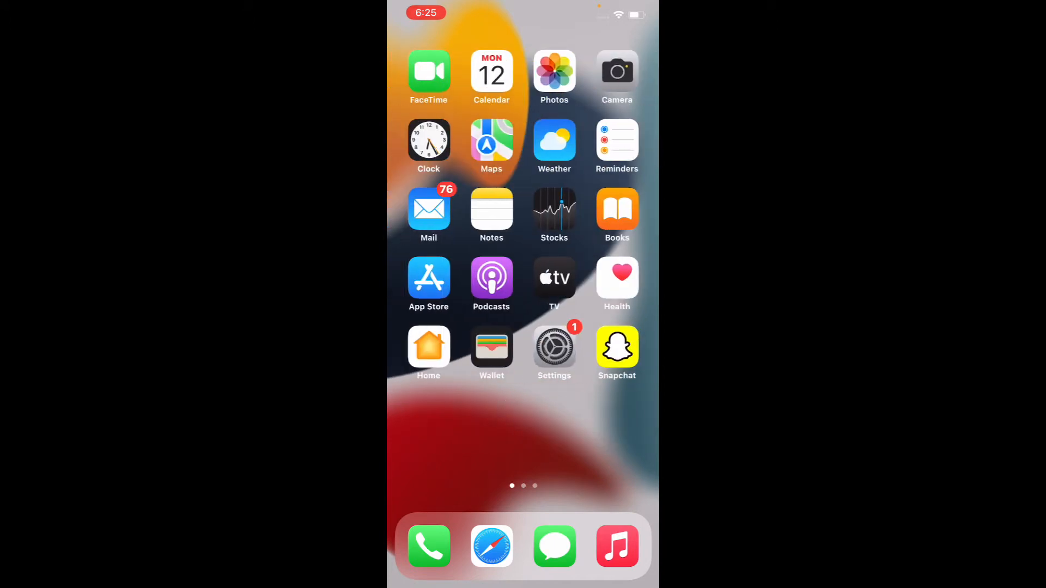
left_click(491, 546)
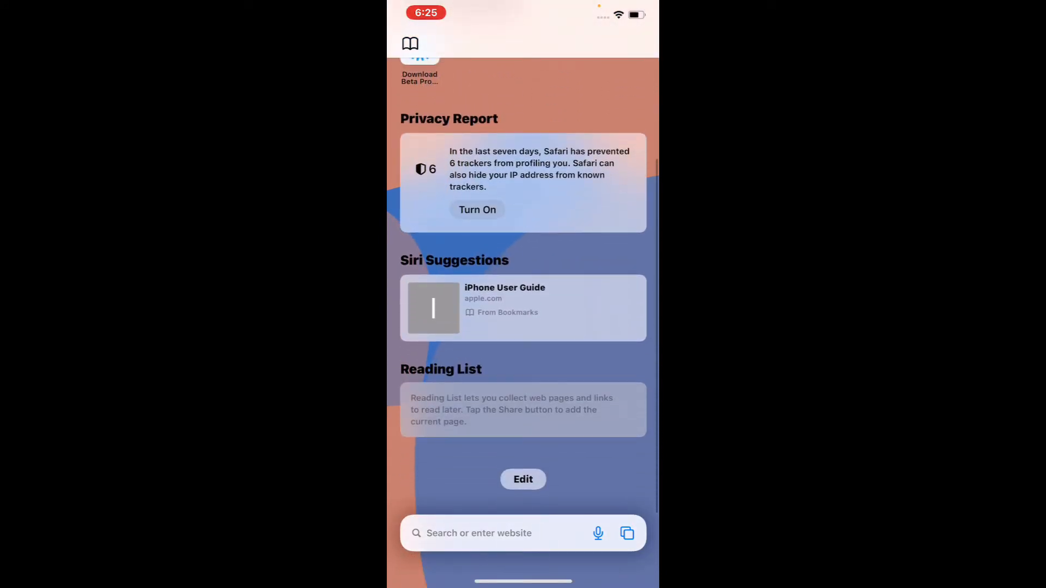
left_click(523, 479)
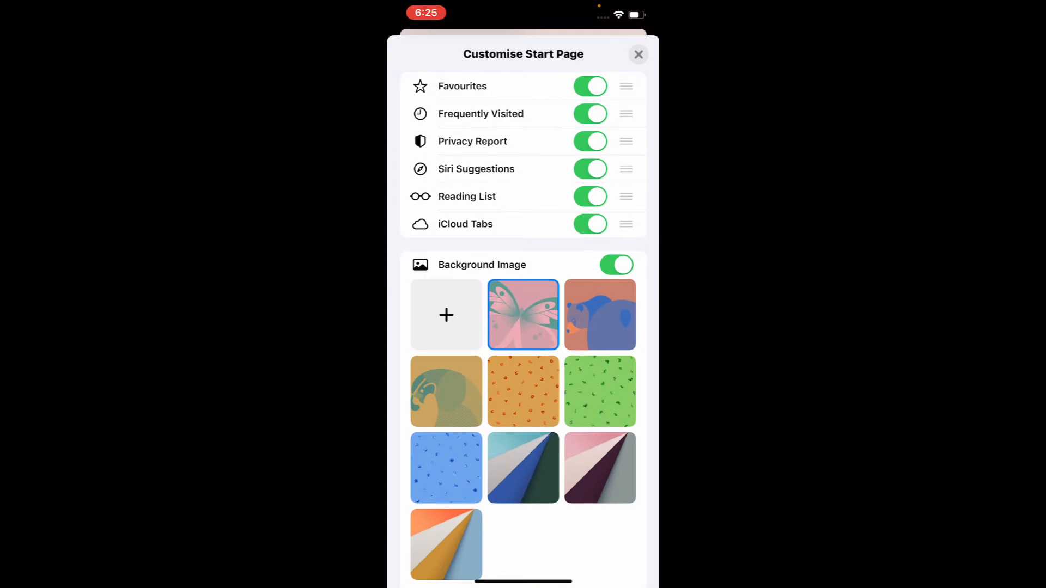
Set the red gradient photo from Photos as the start page background, then reopen Customise Start Page.
left_click(445, 314)
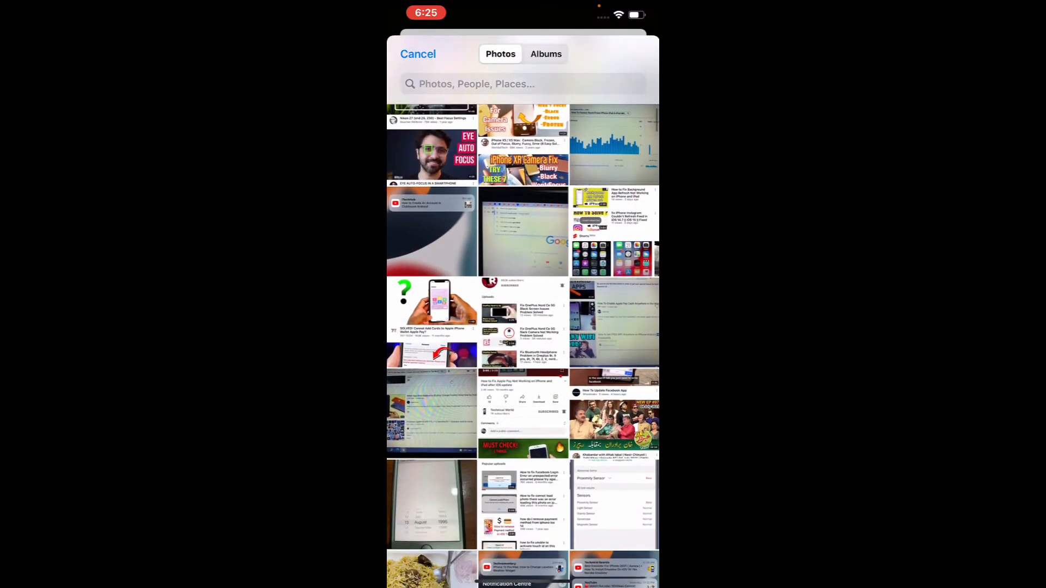
scroll("down", 3)
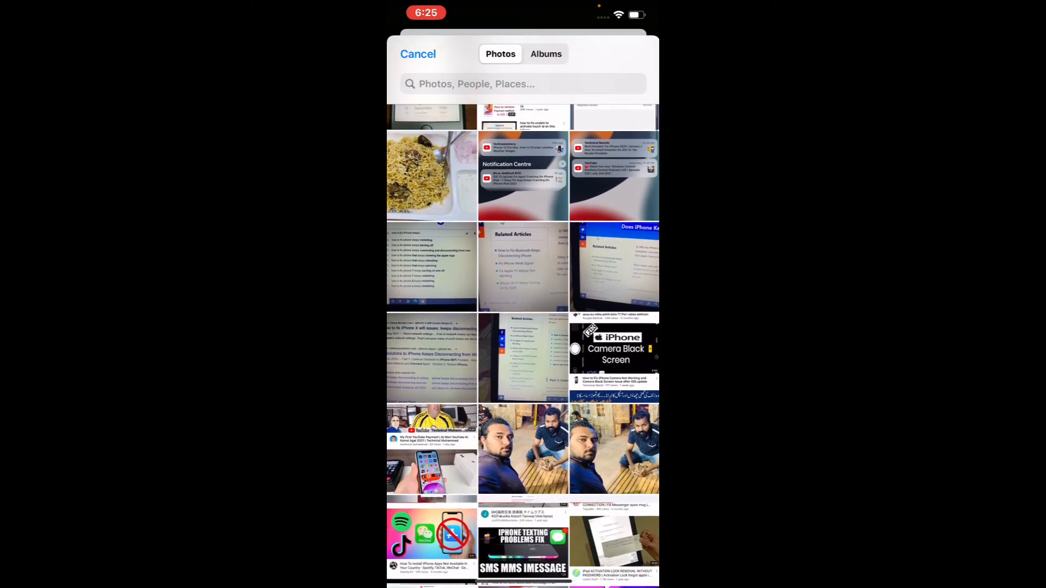
scroll("down", 3)
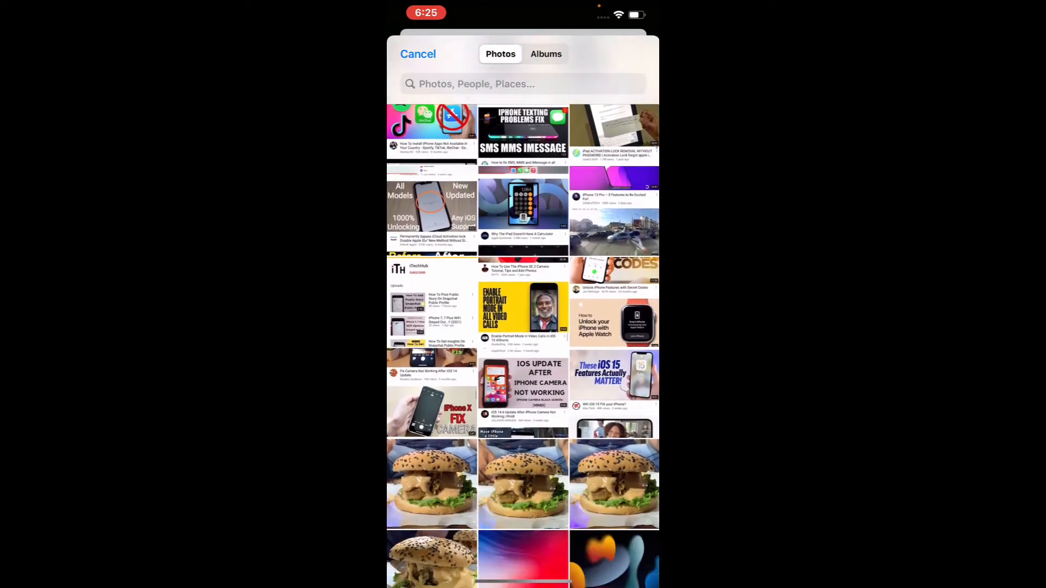
scroll("down", 3)
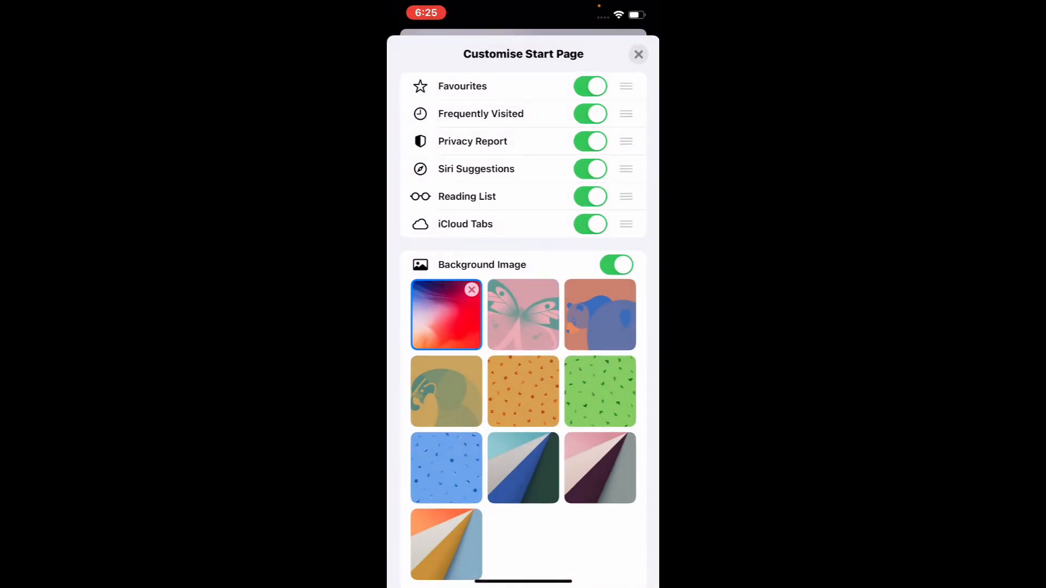
left_click(636, 54)
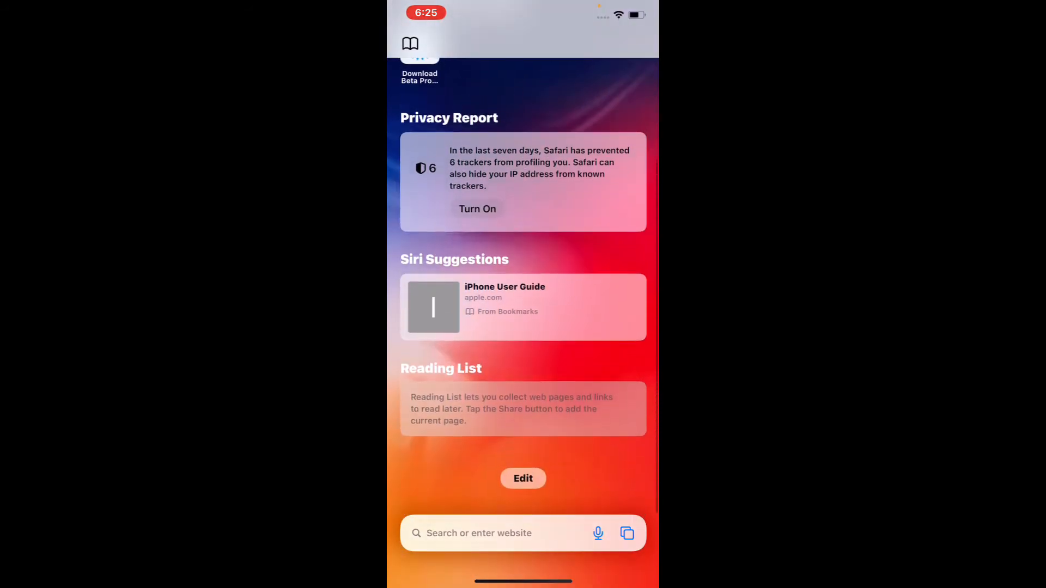
left_click(522, 478)
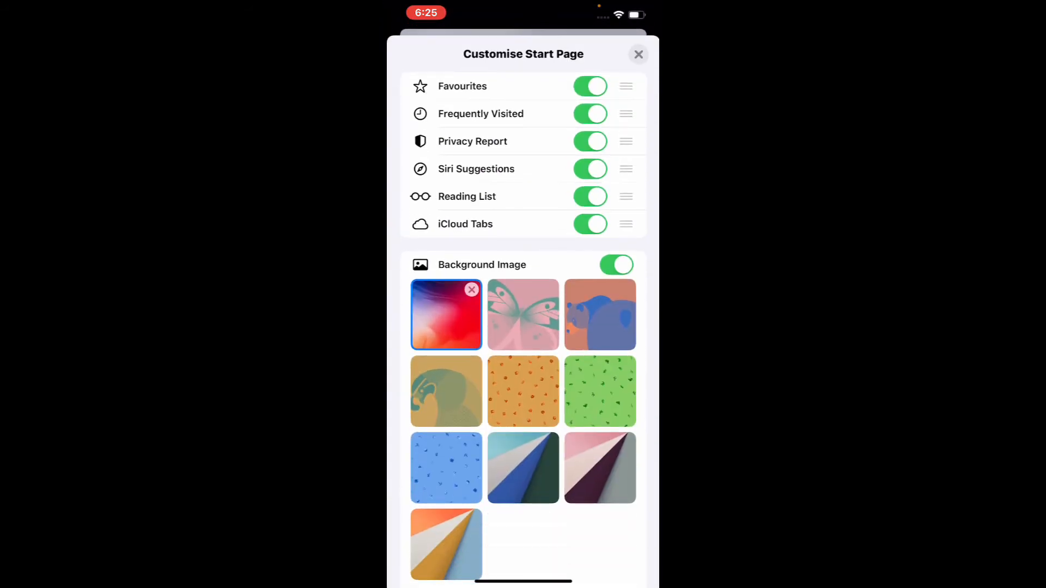
Remove the red gradient background and pick the dark multicoloured photo from Photos.
left_click(471, 289)
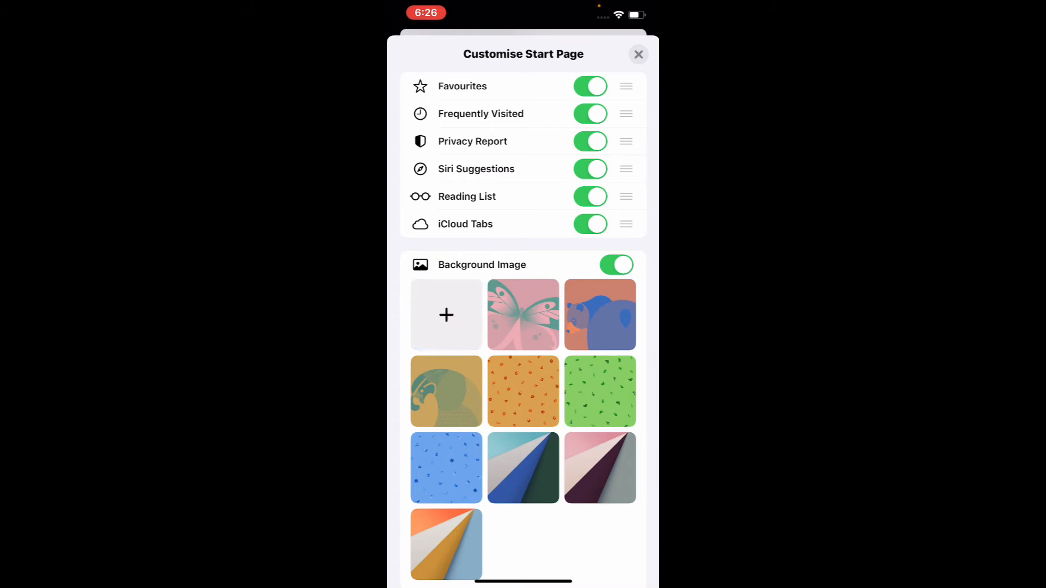
left_click(445, 315)
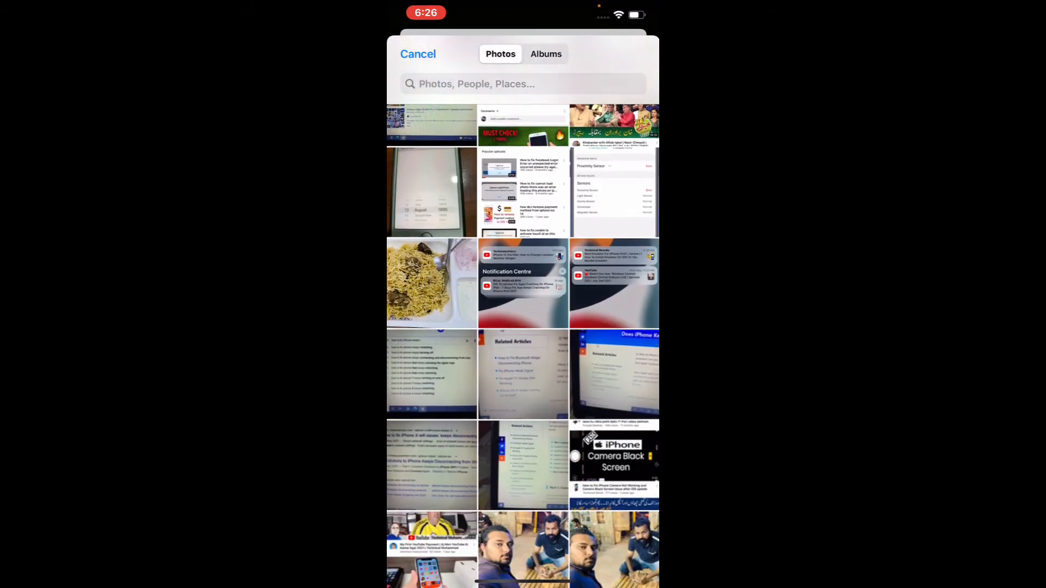
scroll("down", 3)
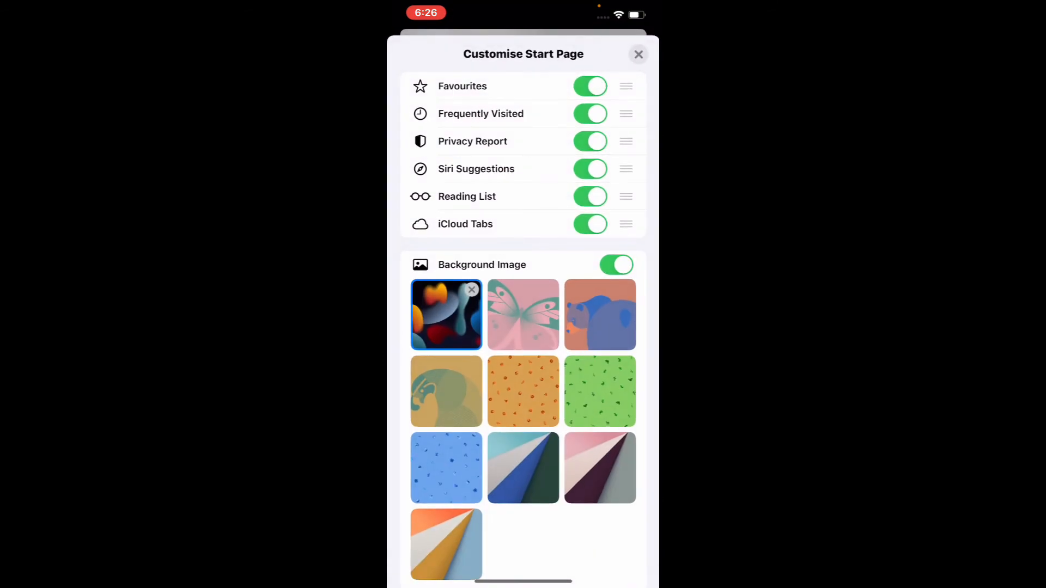
Close Customise Start Page and return to the iPhone Home Screen.
left_click(637, 54)
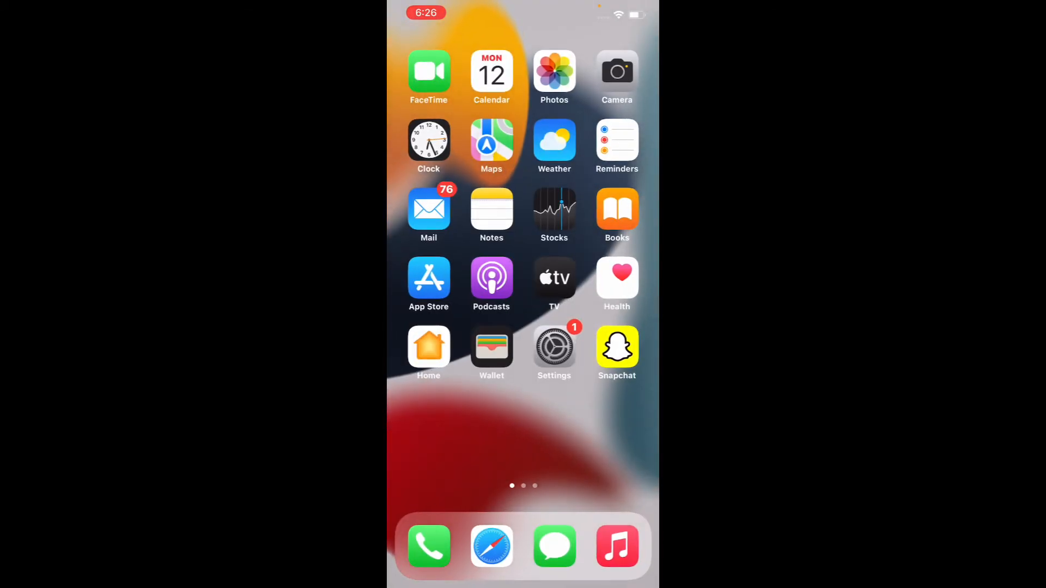
scroll("left", 3)
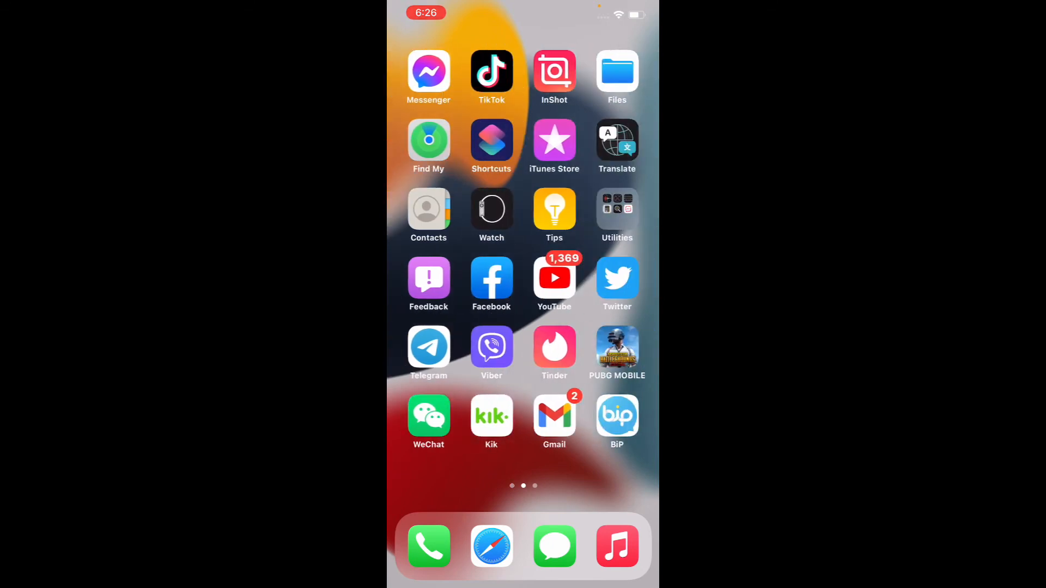
scroll("right", 3)
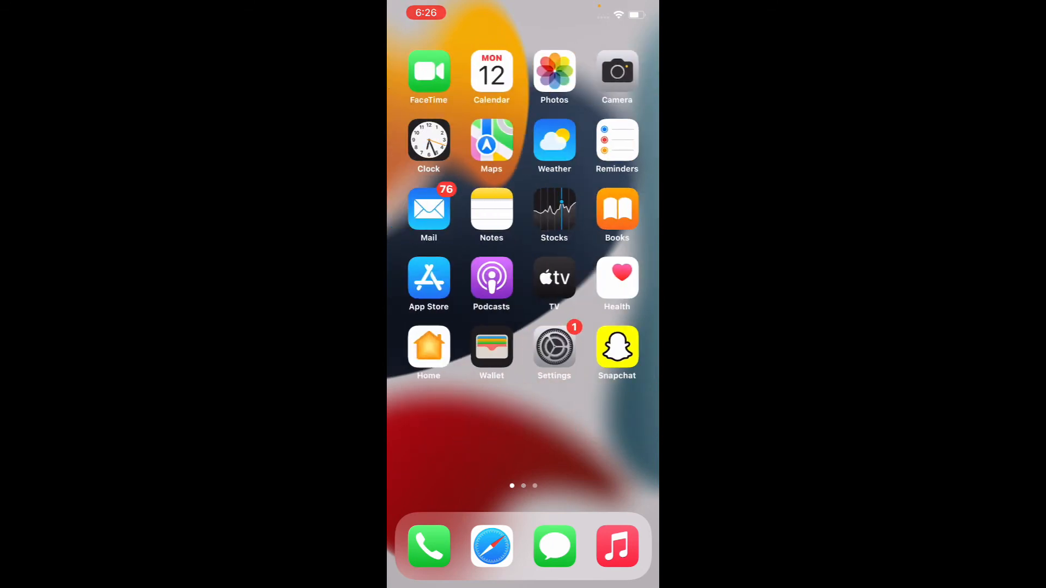